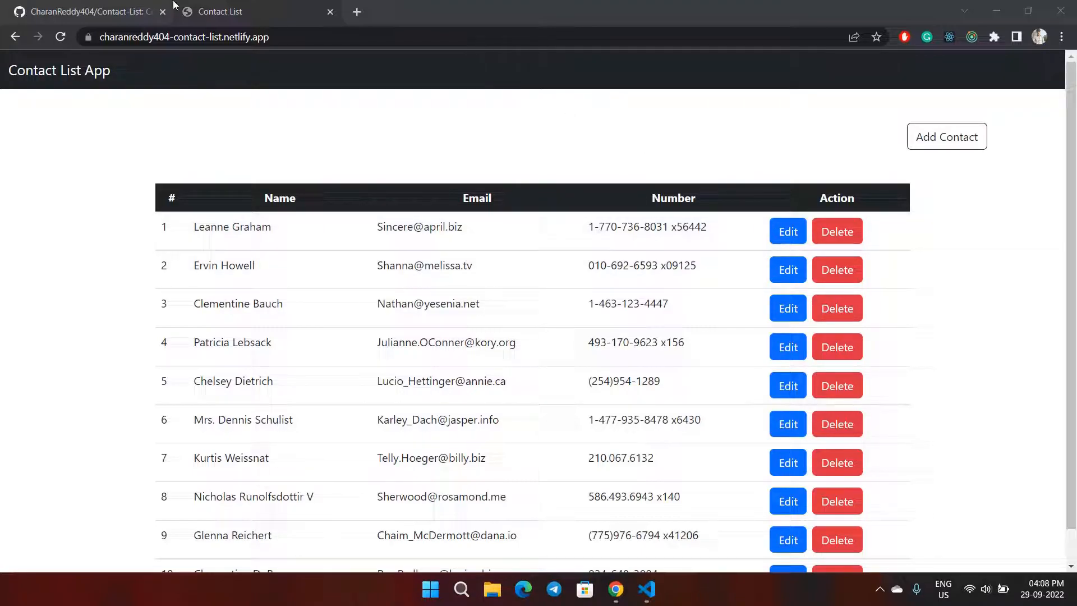
Step: Glance at the project's code repository and return to the deployed Contact List app
click(82, 12)
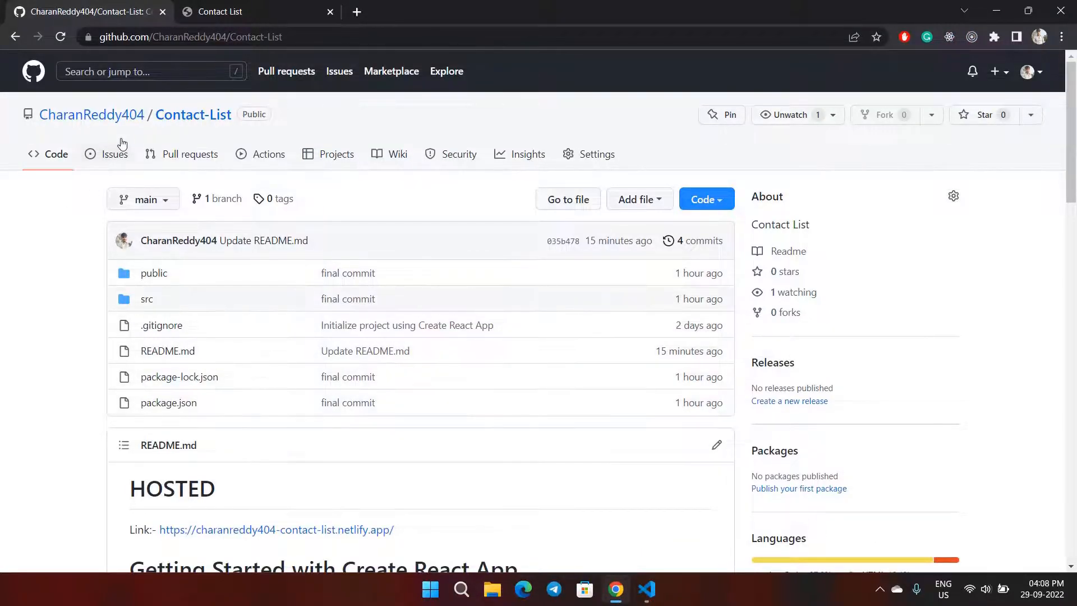
click(221, 11)
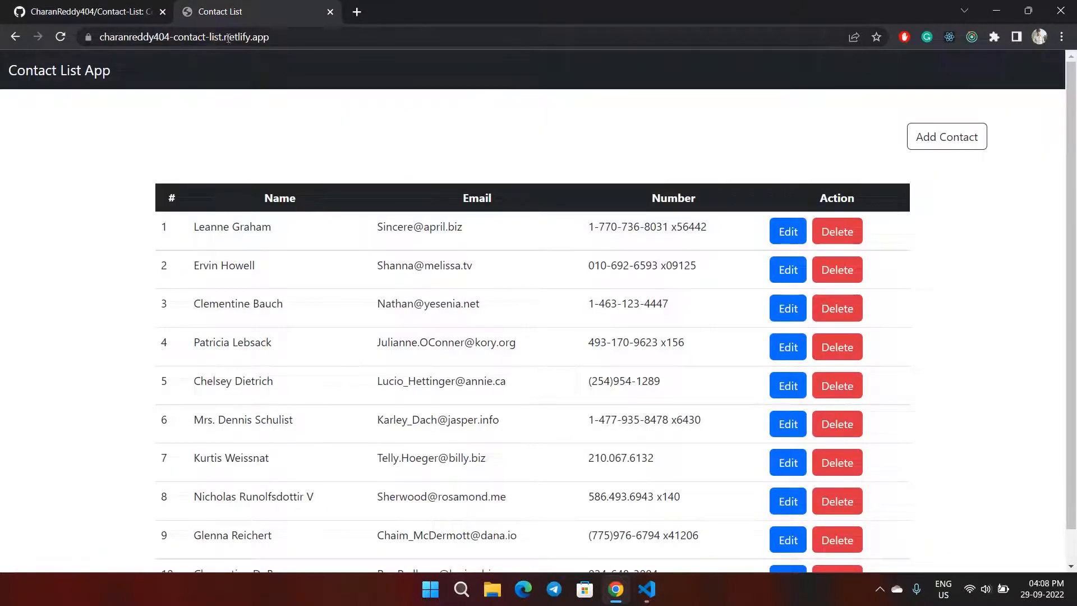
click(645, 589)
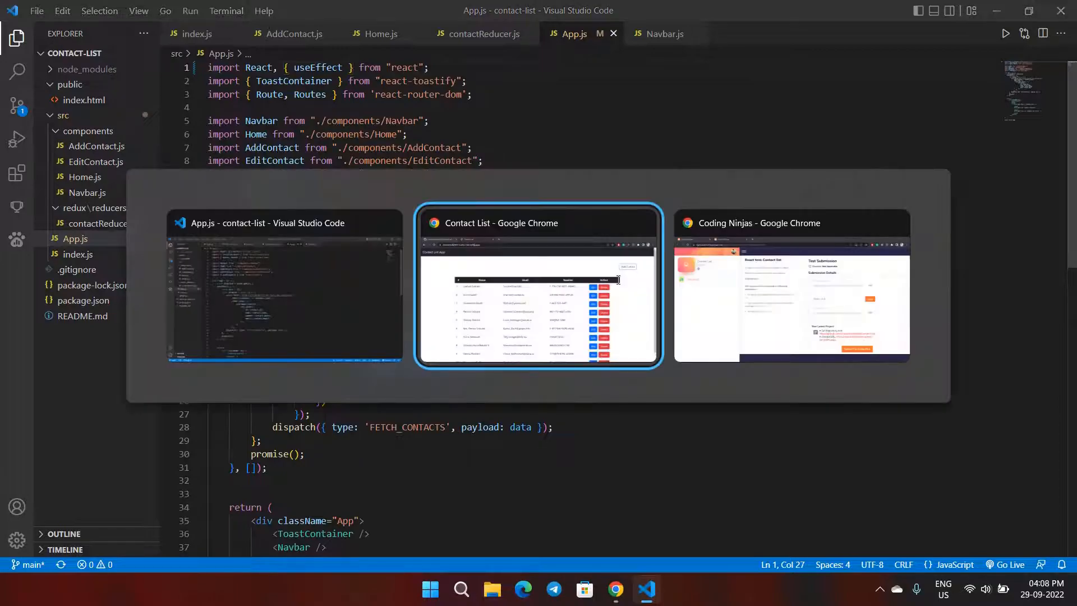
click(537, 285)
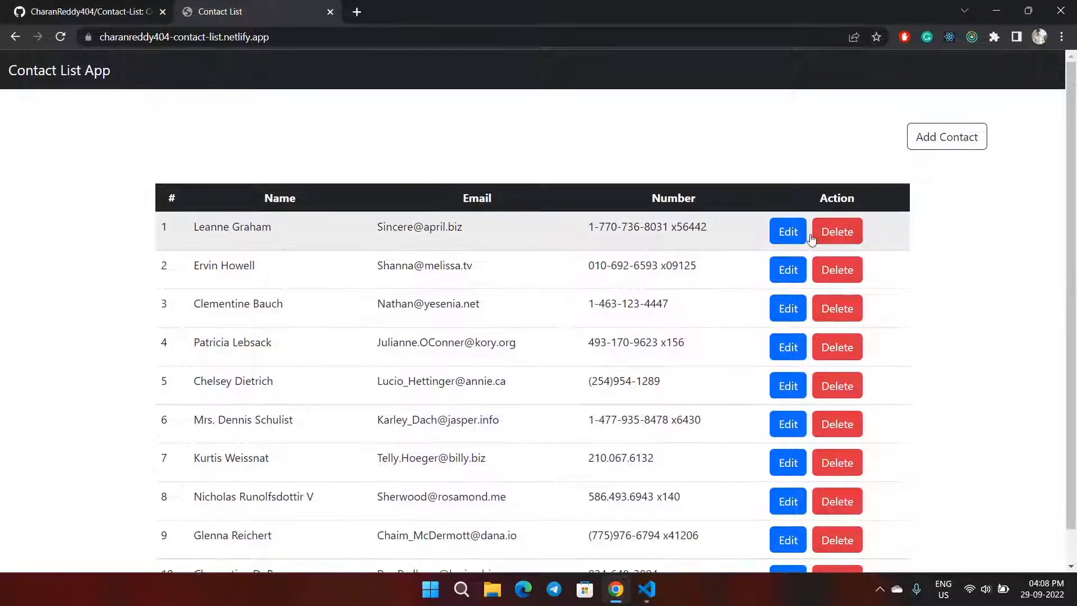
mouse_move(719, 227)
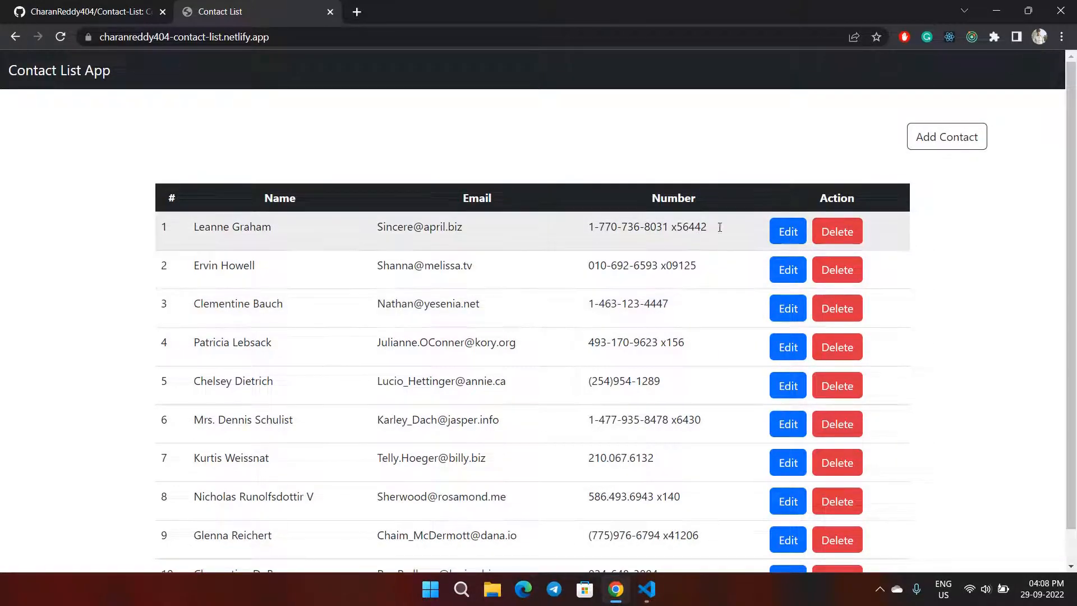
mouse_move(873, 357)
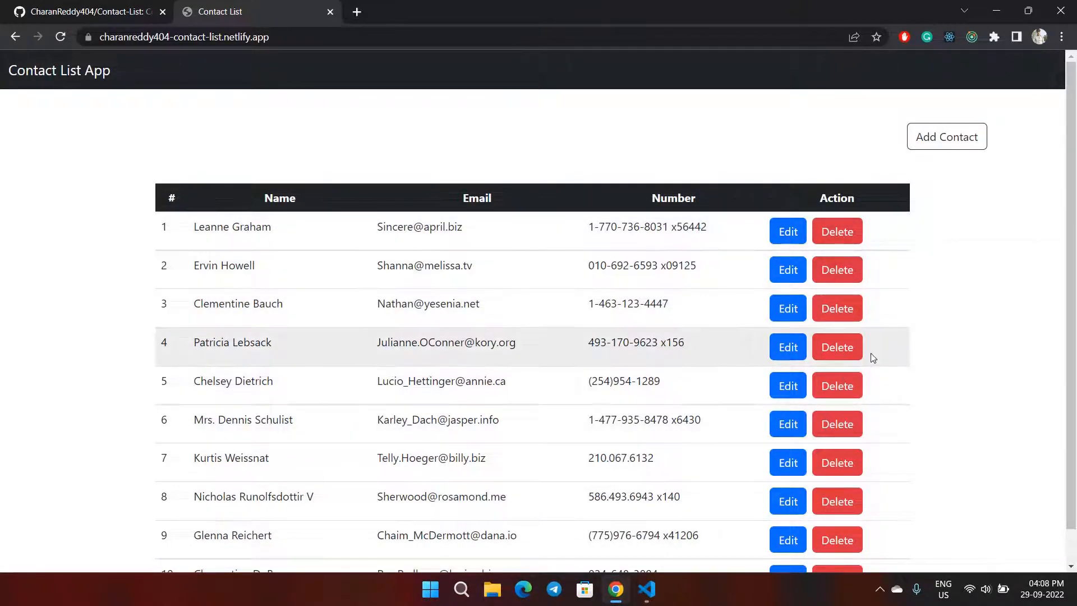
Step: Delete the first three contacts, then bring up Patricia Lebsack's edit form
click(837, 231)
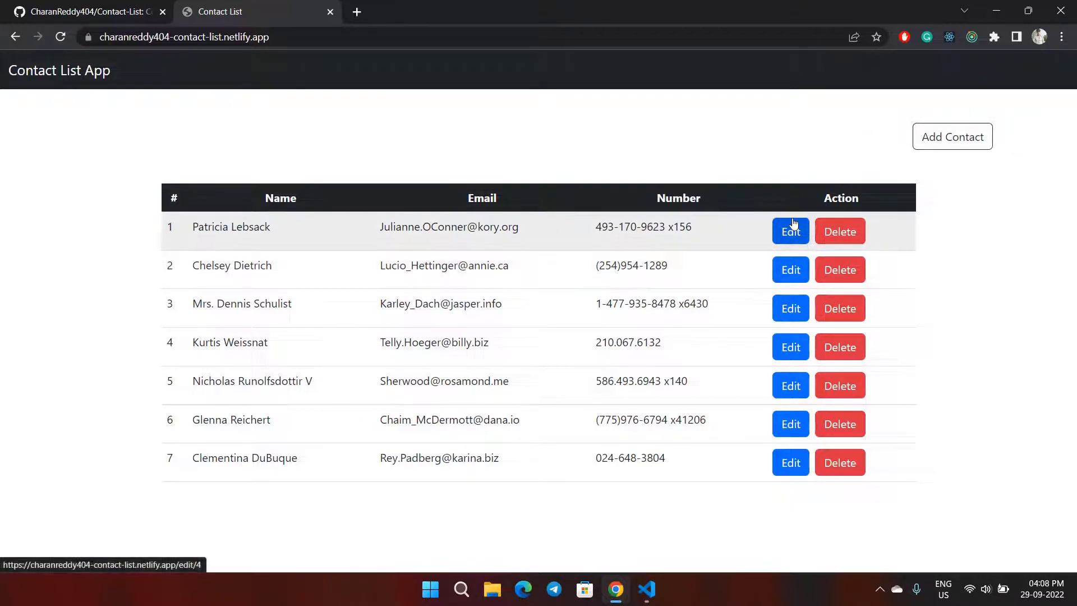
click(790, 232)
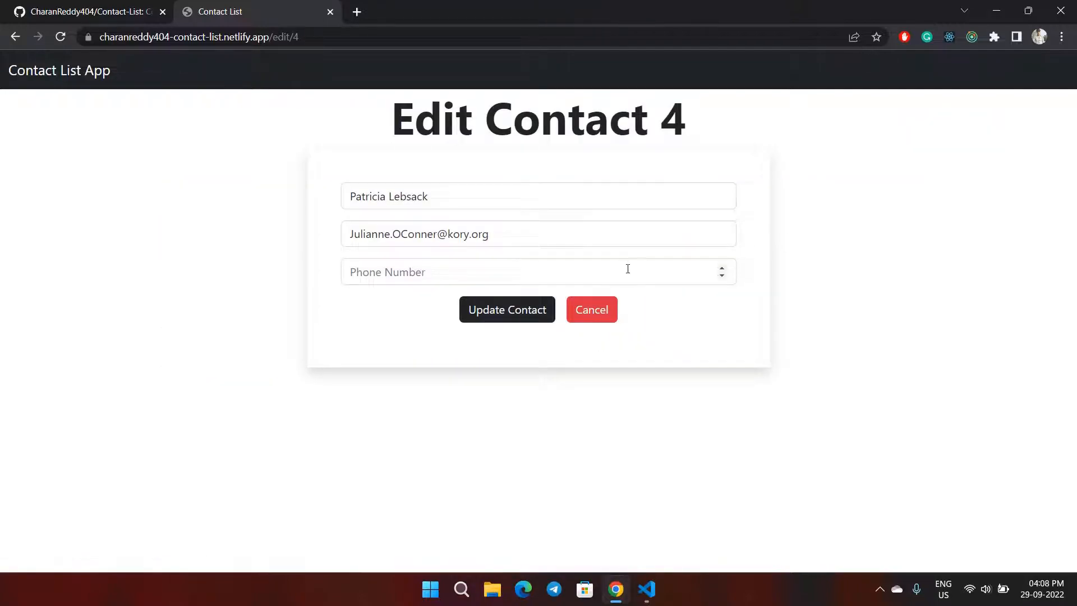
click(537, 271)
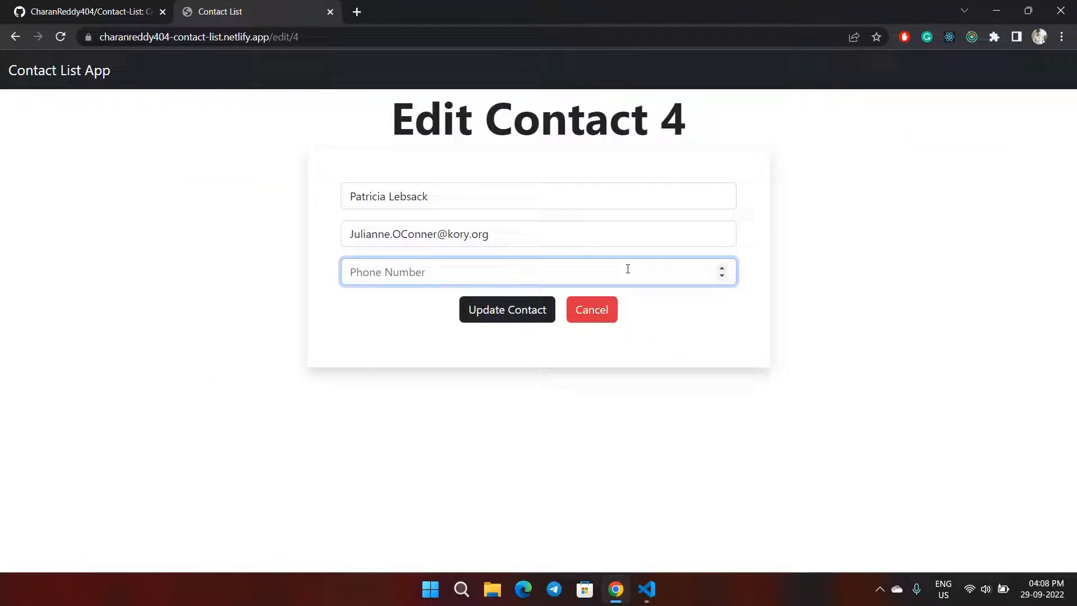
text(9)
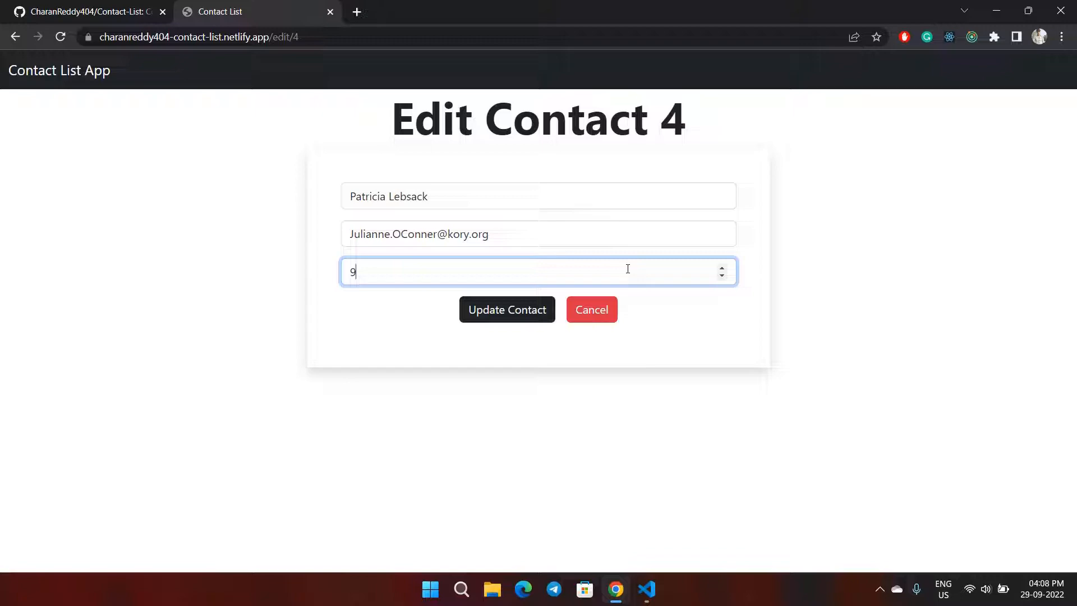
text(9999222)
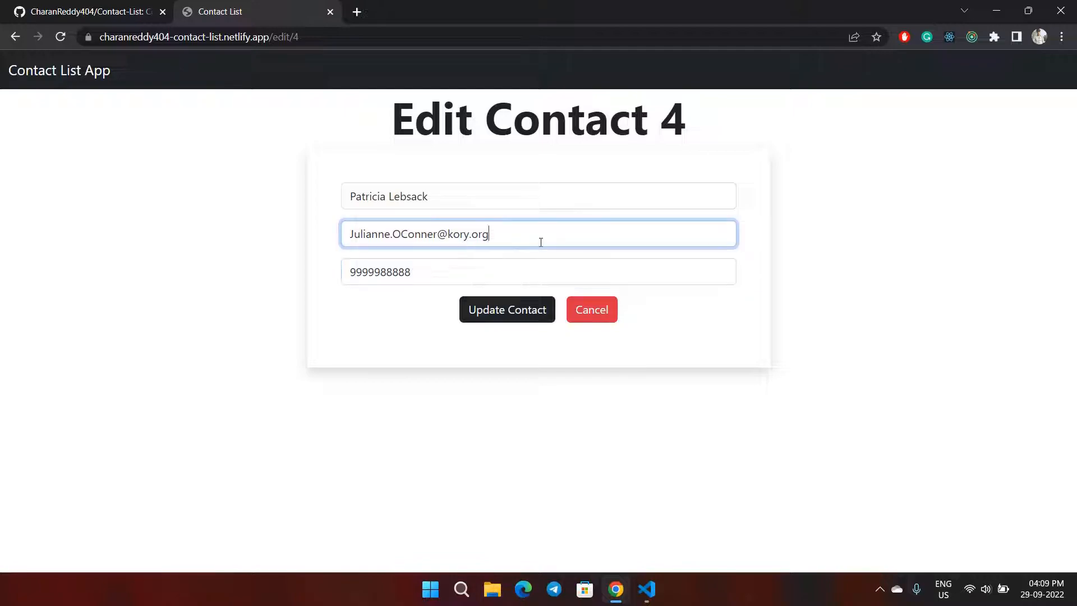
key(ctrl+a)
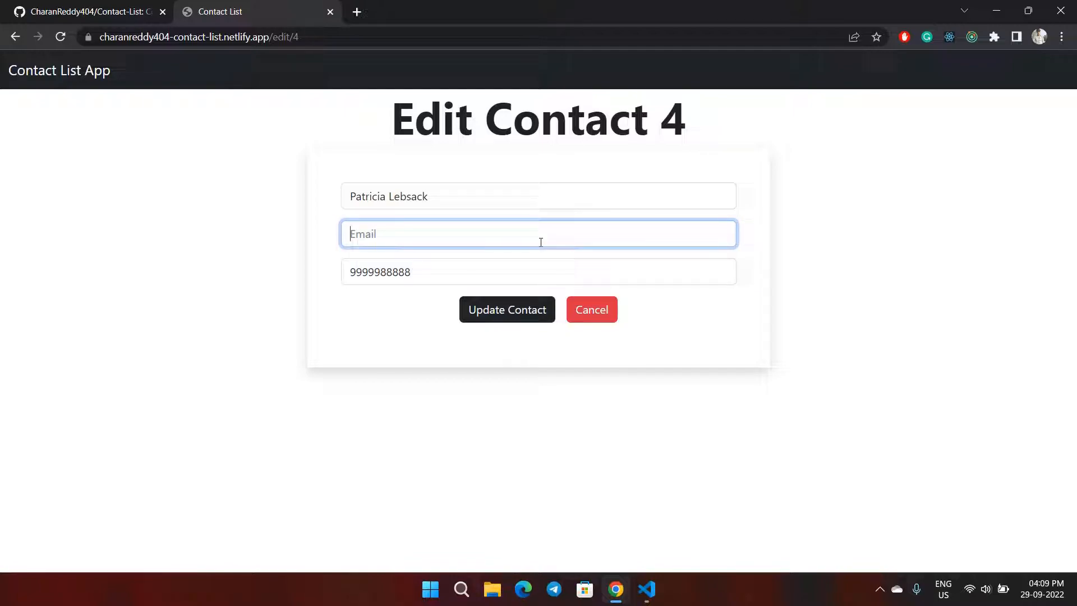
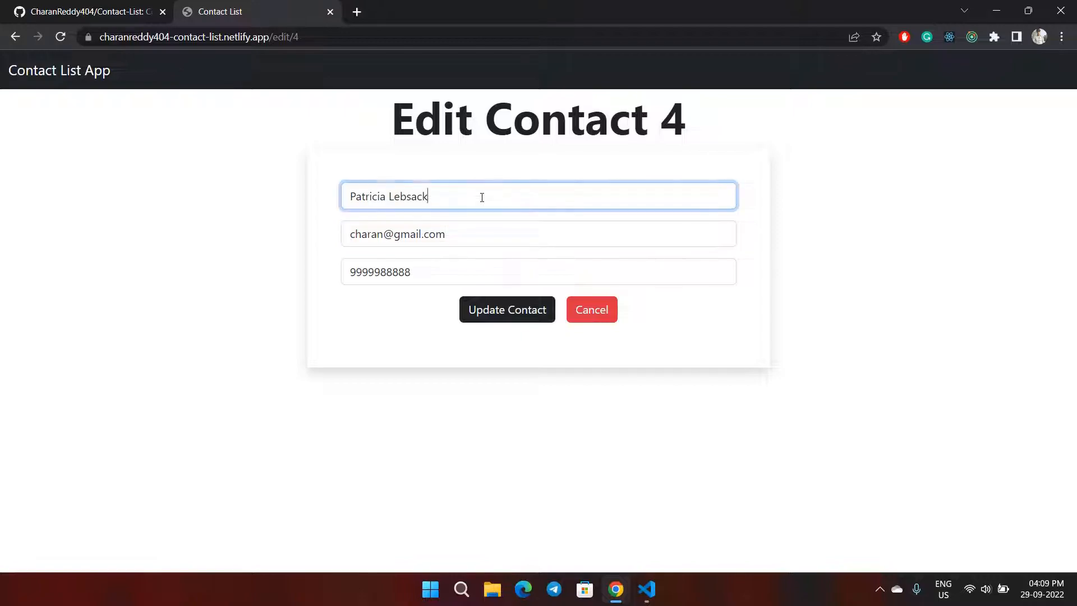
text(chara)
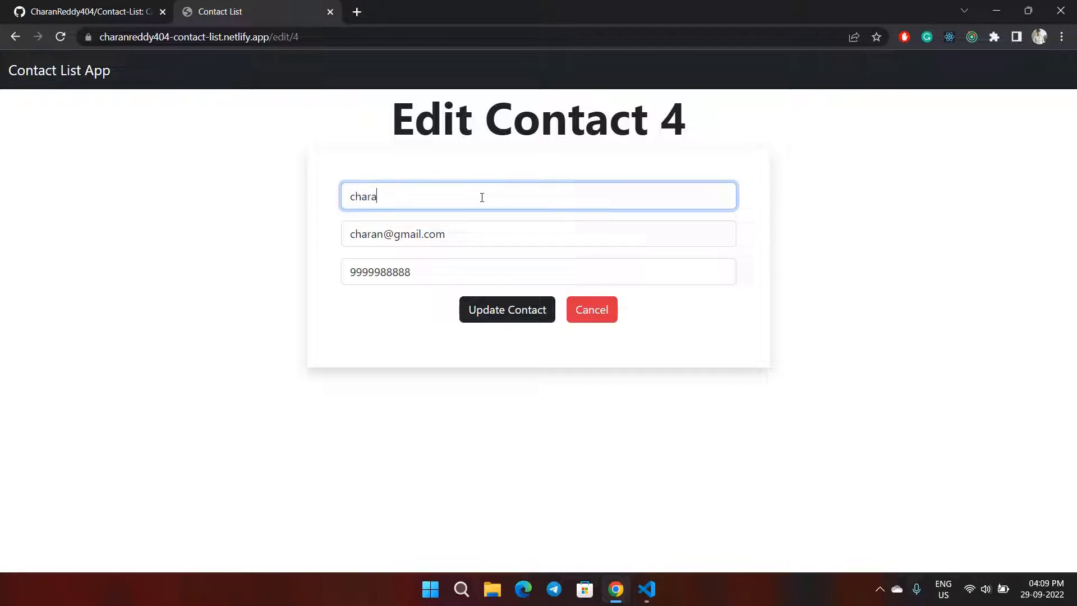
click(506, 310)
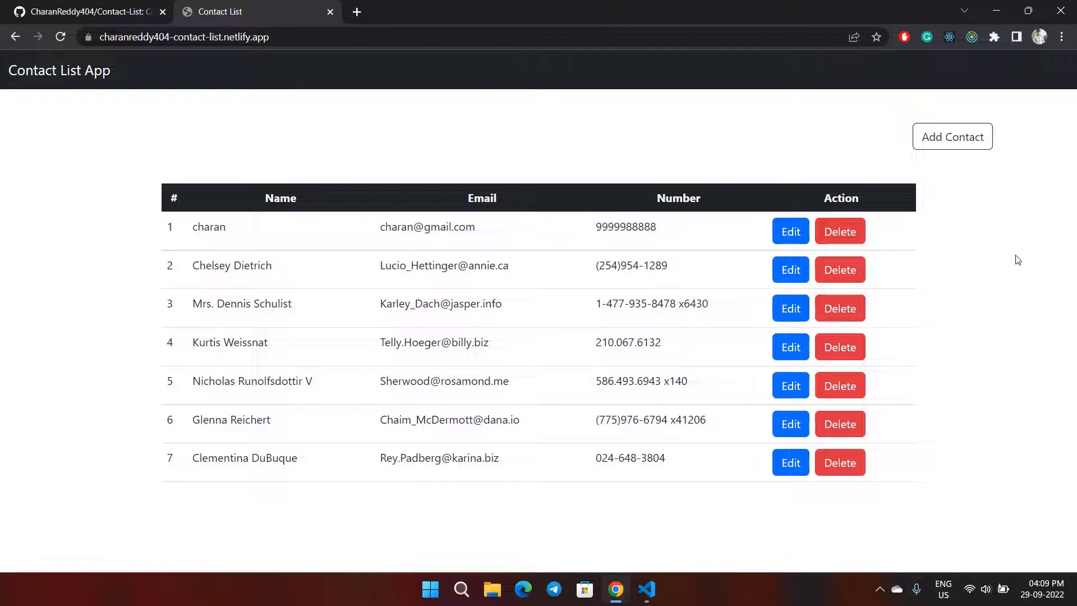
Step: Start a new contact named coding ninjas, correcting the misspelled name
click(953, 136)
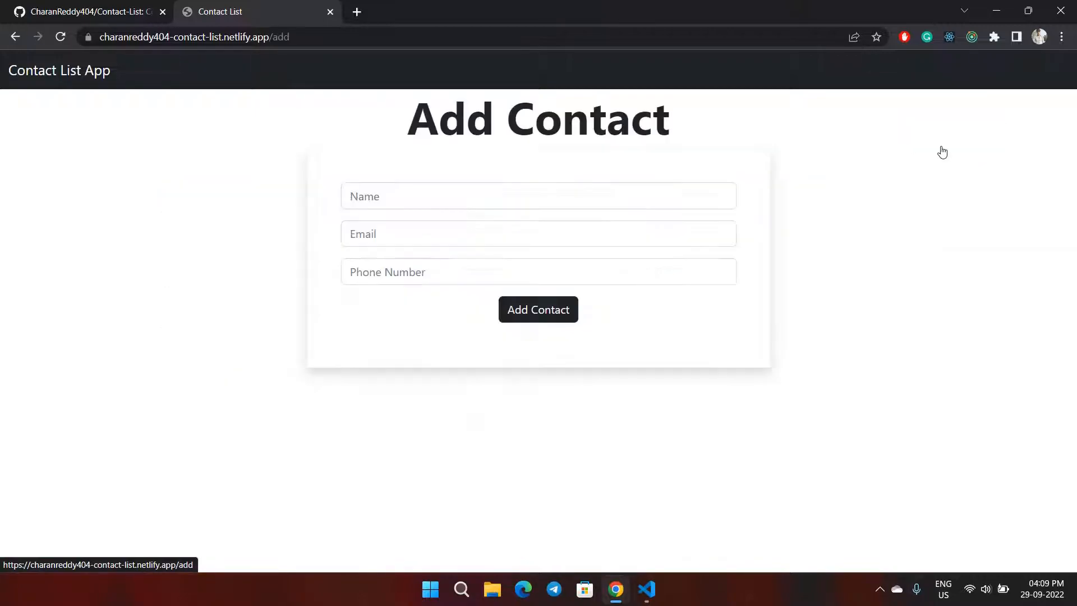
click(537, 195)
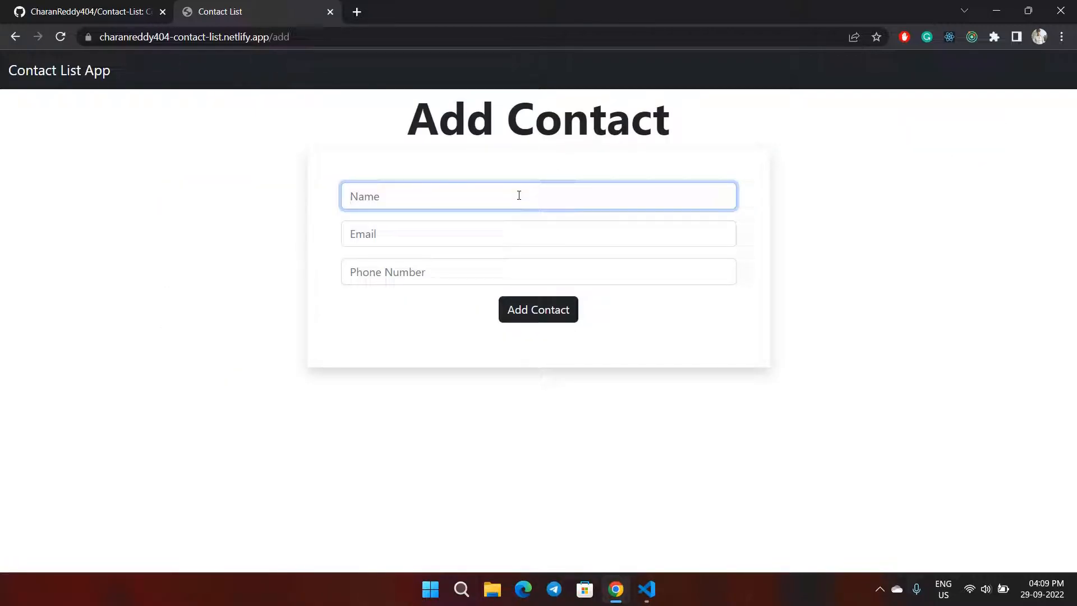
text(con)
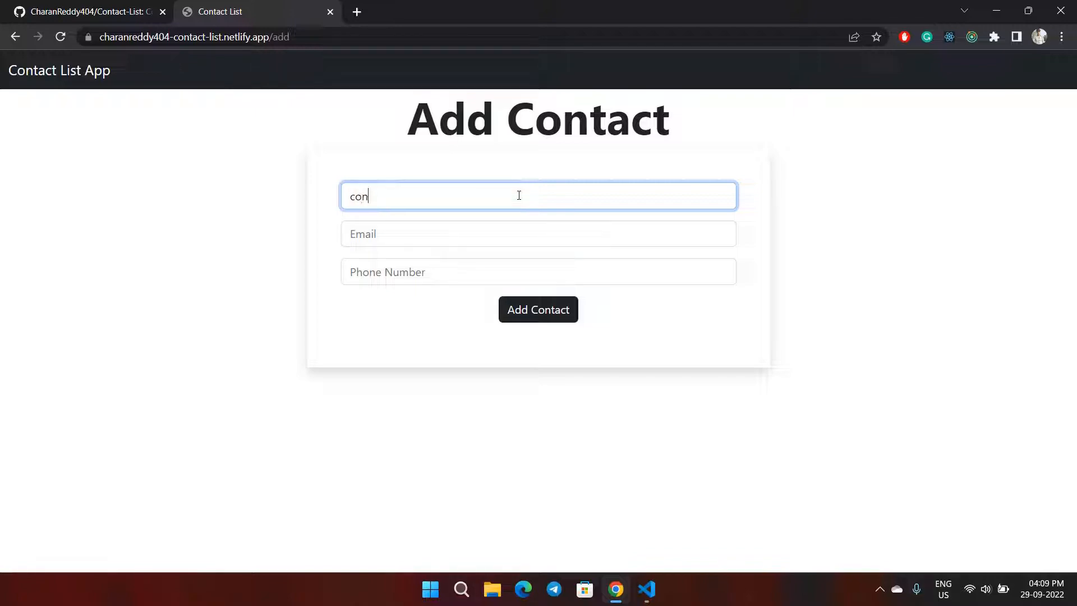
text(ding)
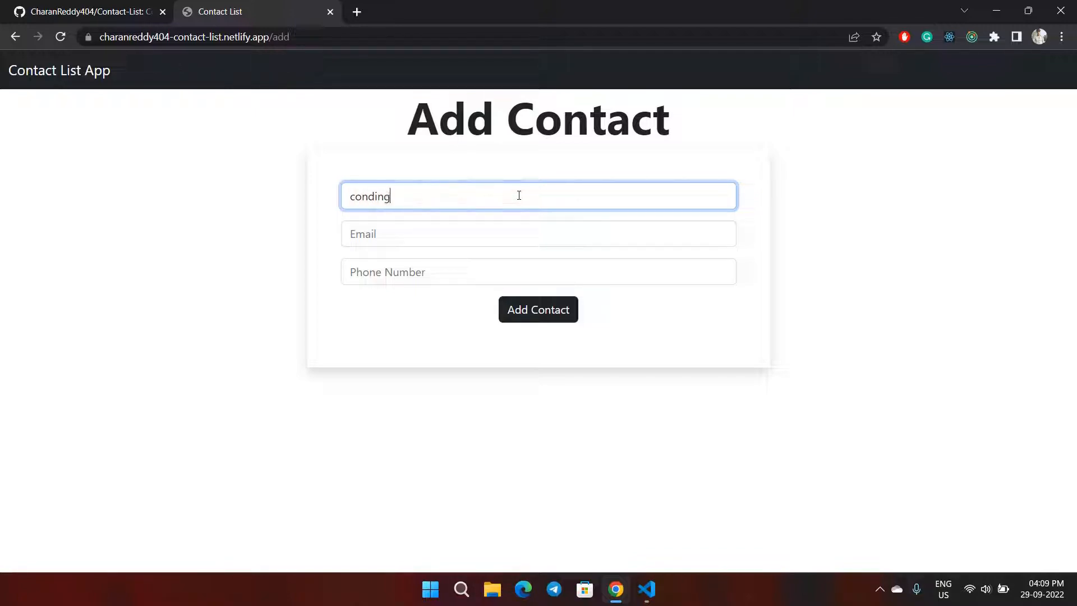
text(ninj)
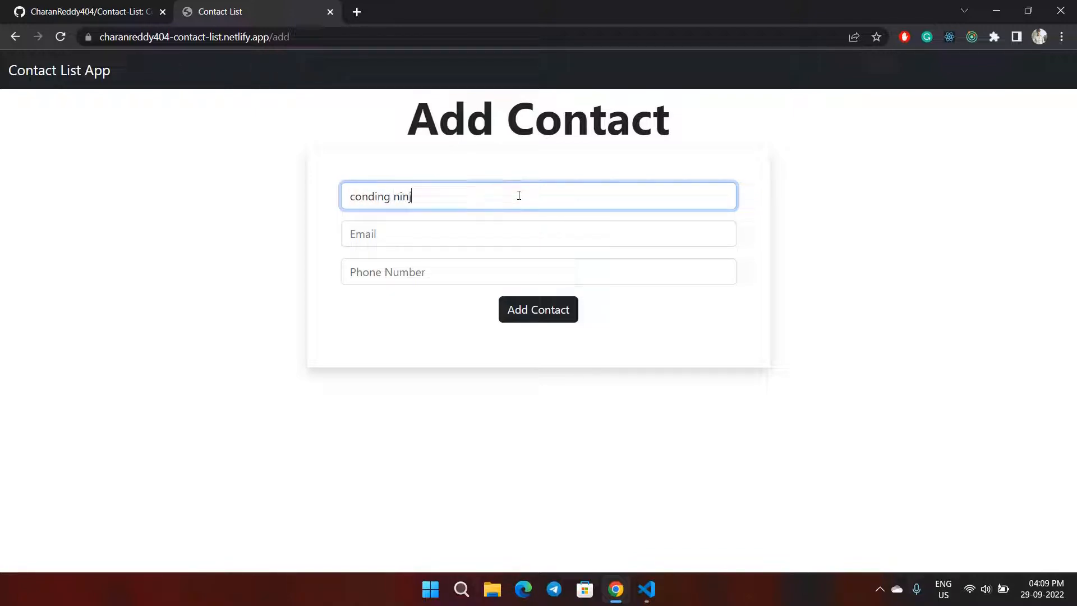
click(538, 233)
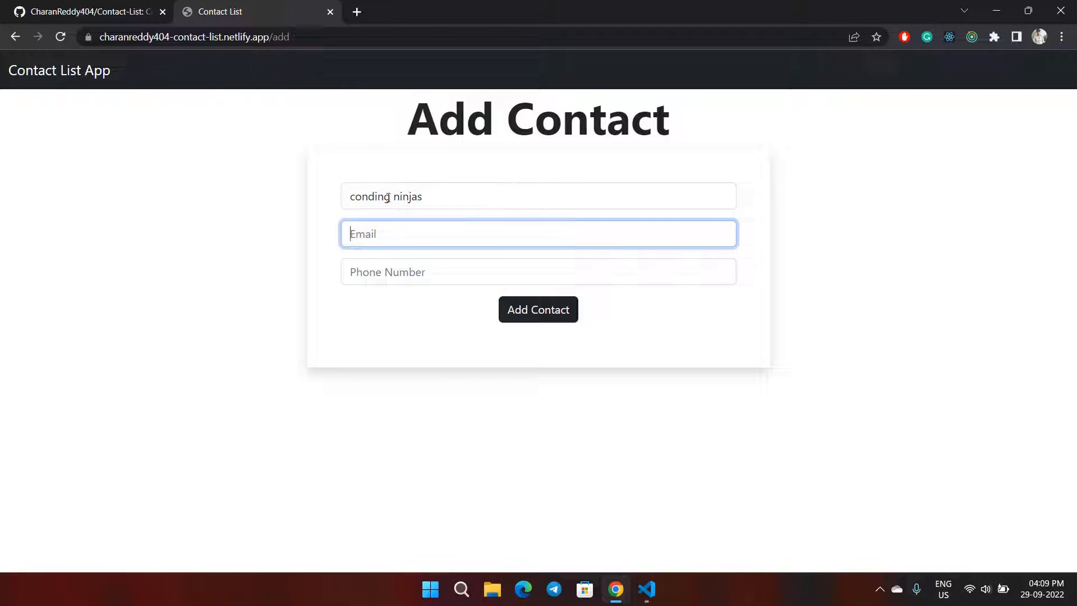
click(537, 195)
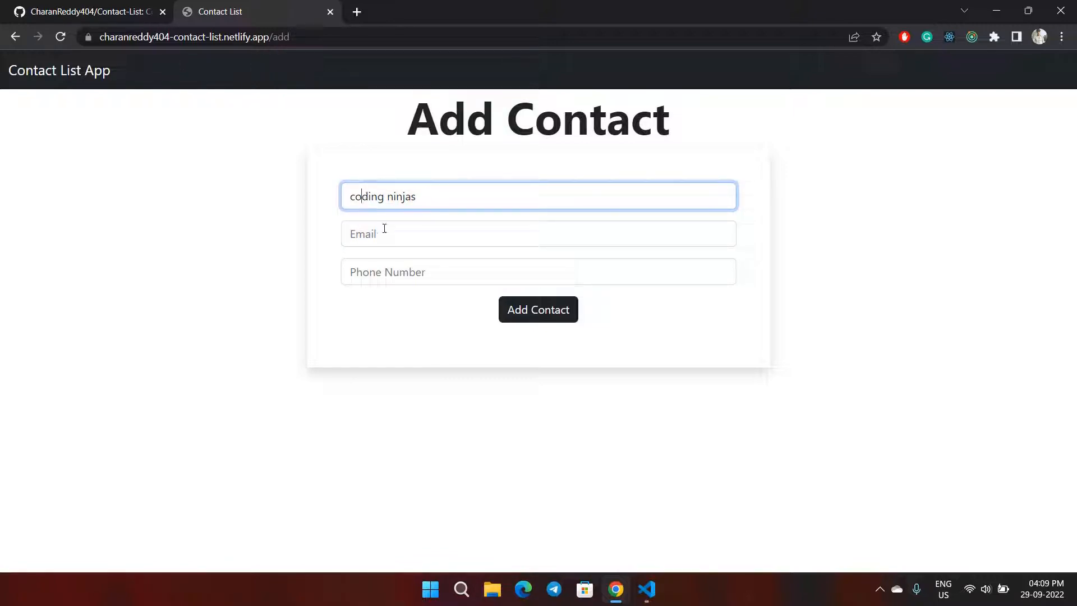
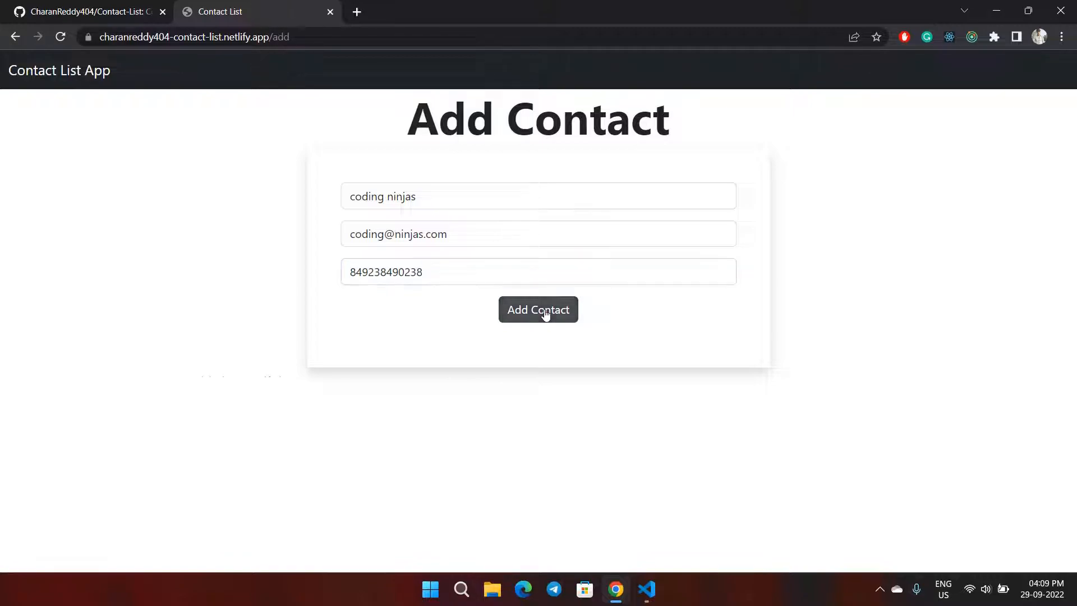
click(538, 310)
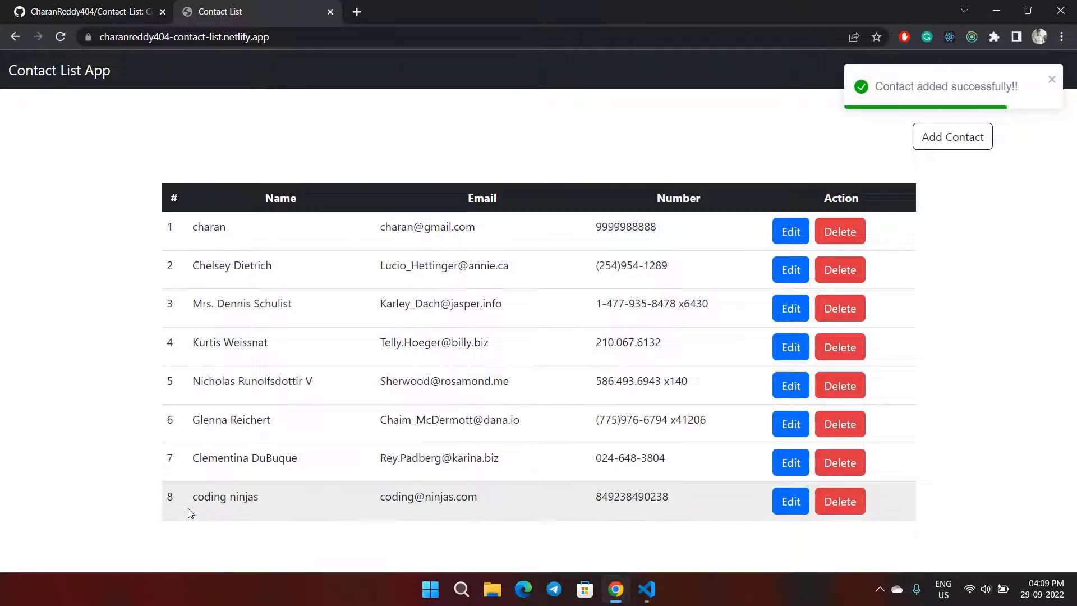